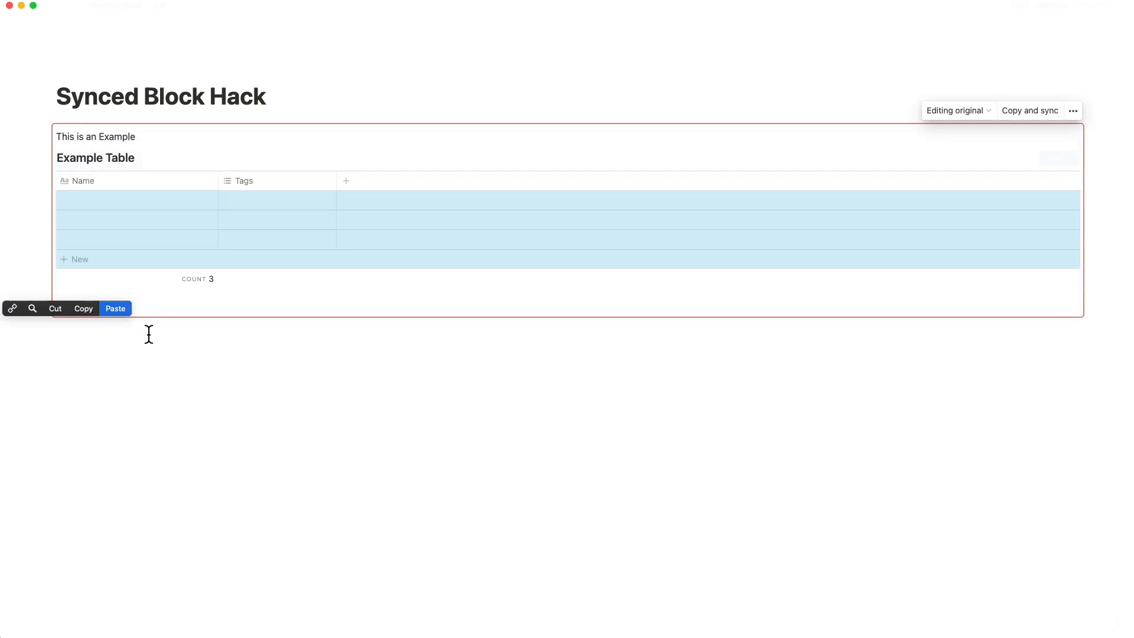
Open the Bill Pay template from the Google Calendar database's New dropdown
left_click(115, 309)
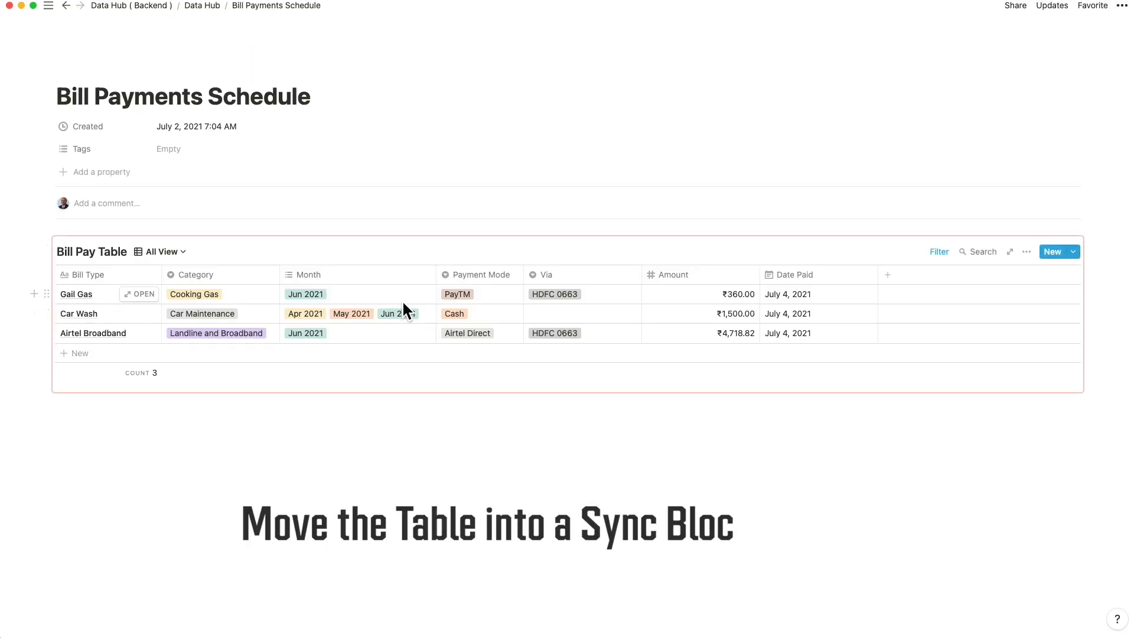
type("k")
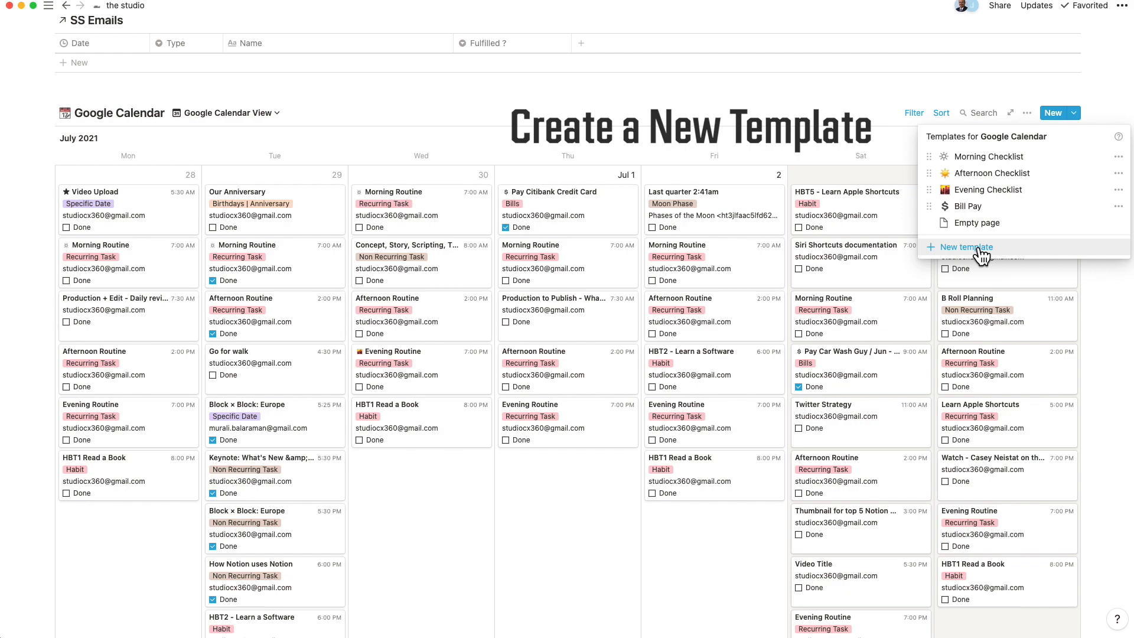
mouse_move(977, 223)
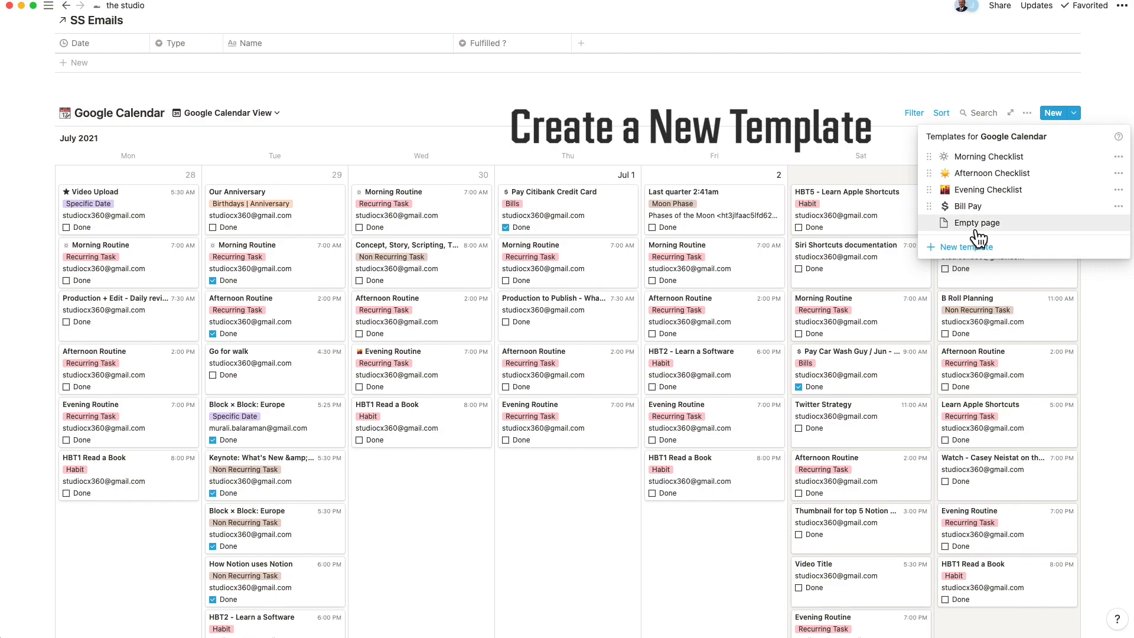
left_click(966, 206)
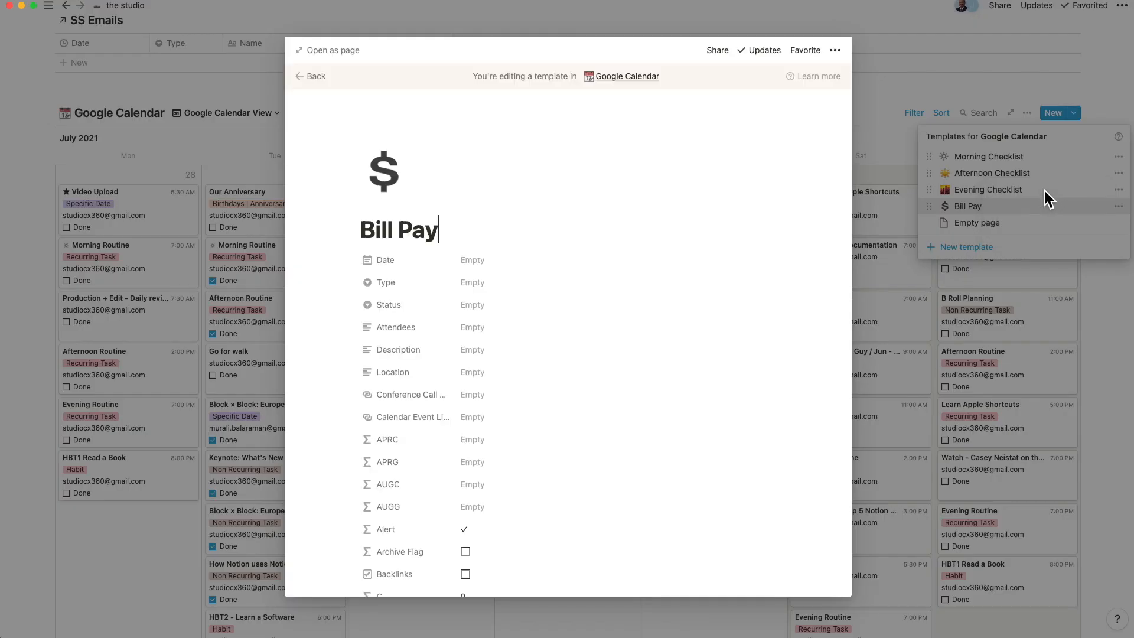
scroll("down", 3)
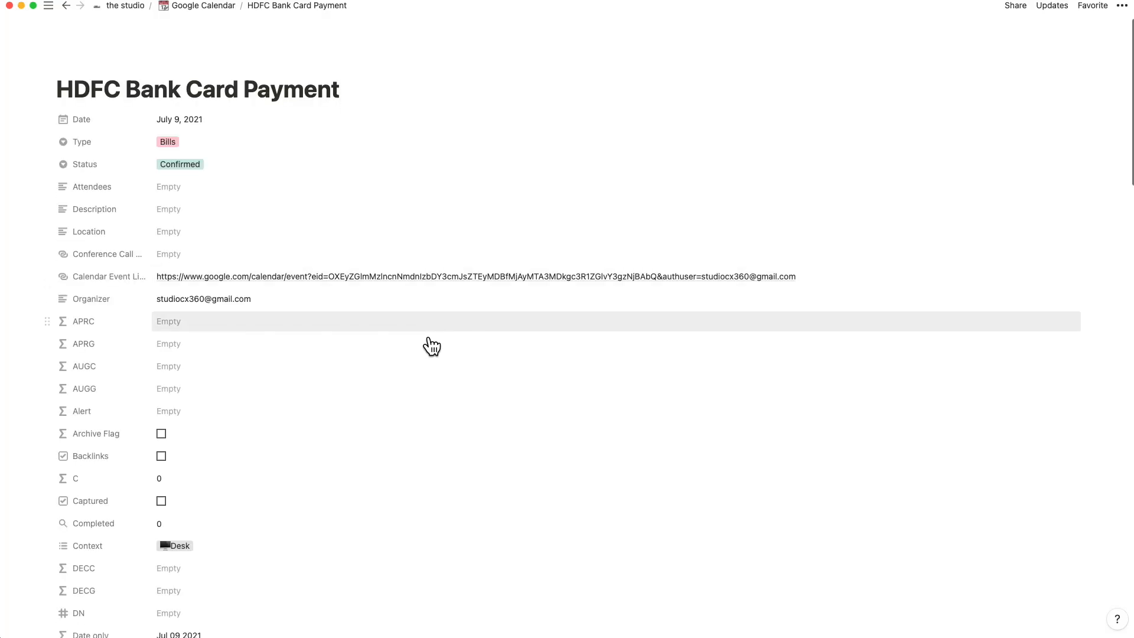
Scroll through the HDFC Bank Card Payment page's properties
scroll("down", 3)
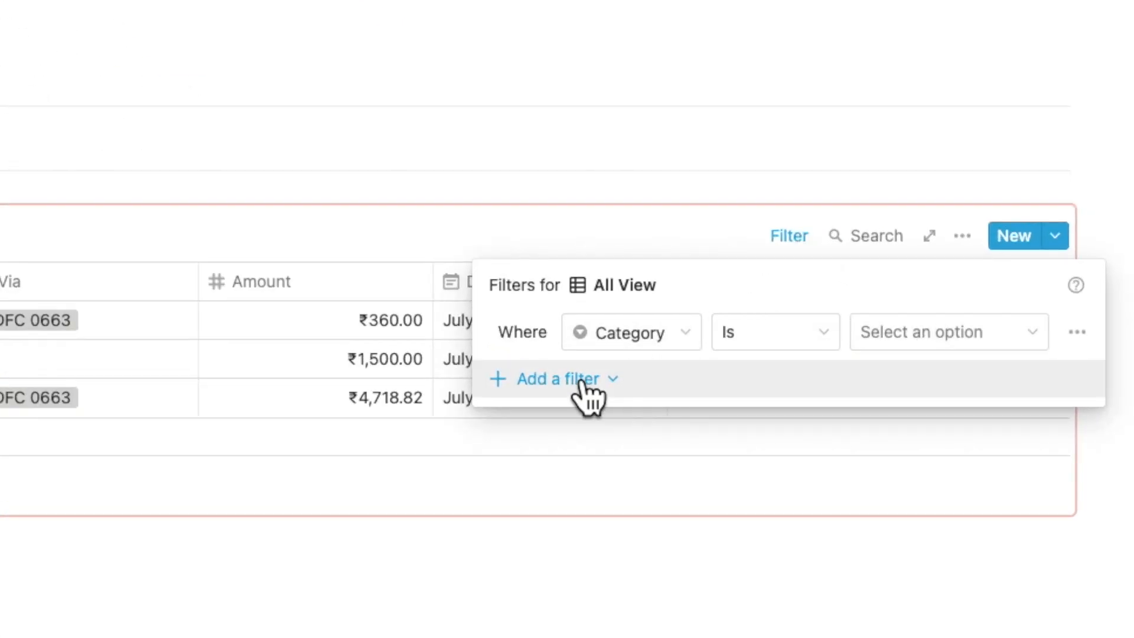
Add a Month contains filter beside the Category filter in All View
left_click(553, 378)
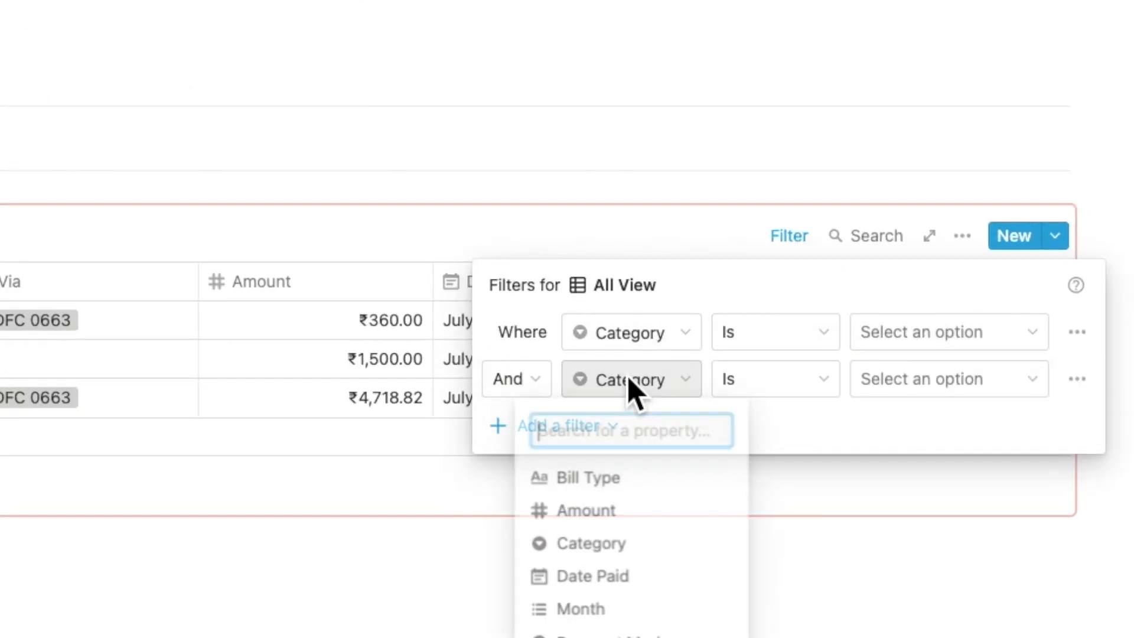
left_click(580, 608)
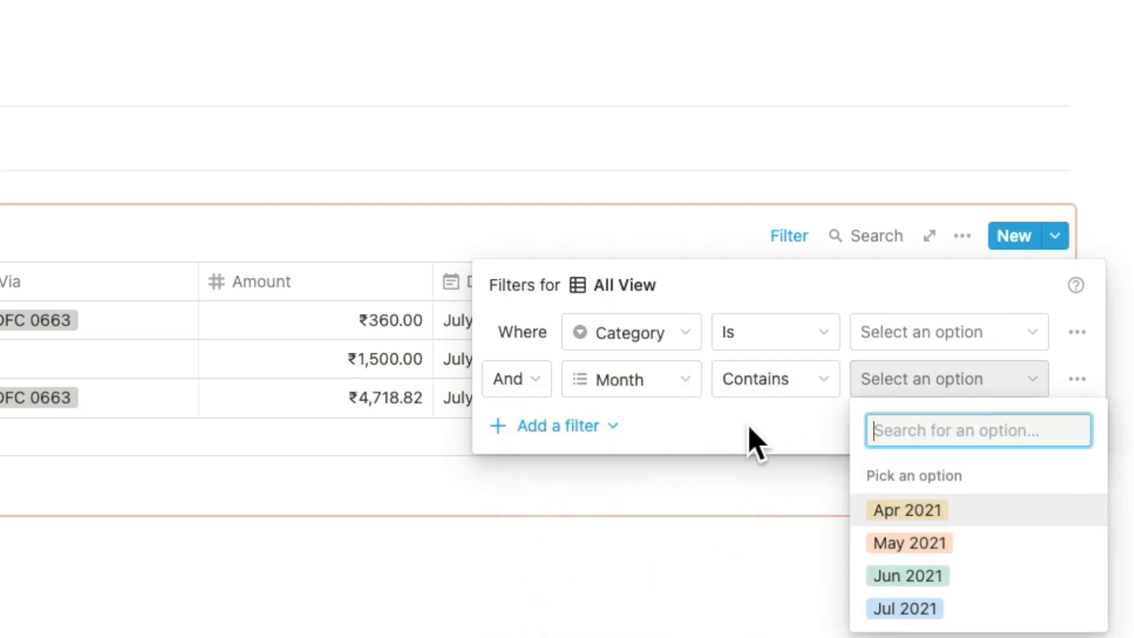